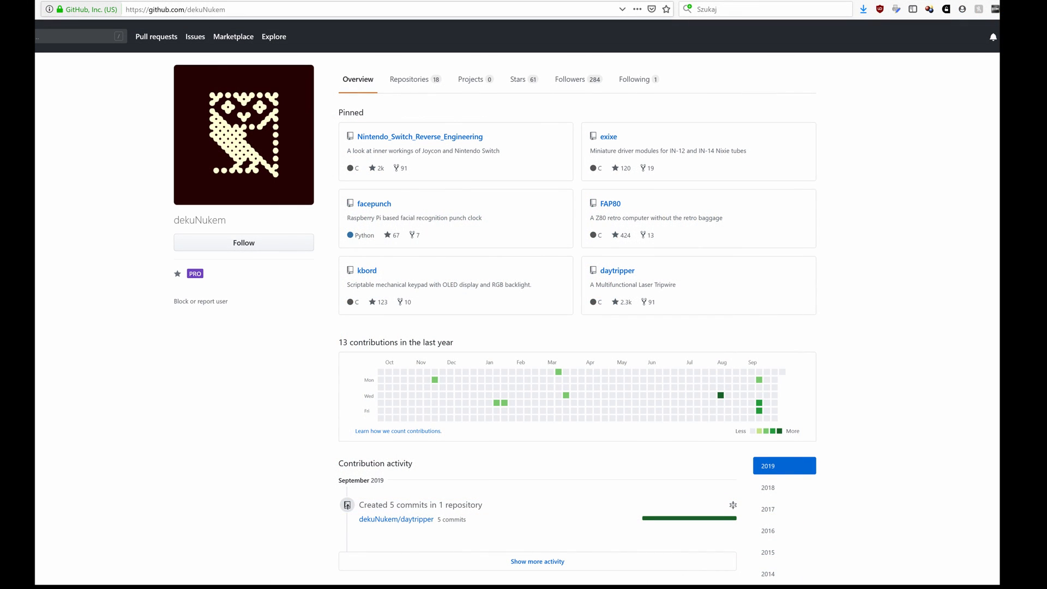
# Select items in the ST-LINK Utility window and scroll down through its contents.
pyautogui.click(616, 270)
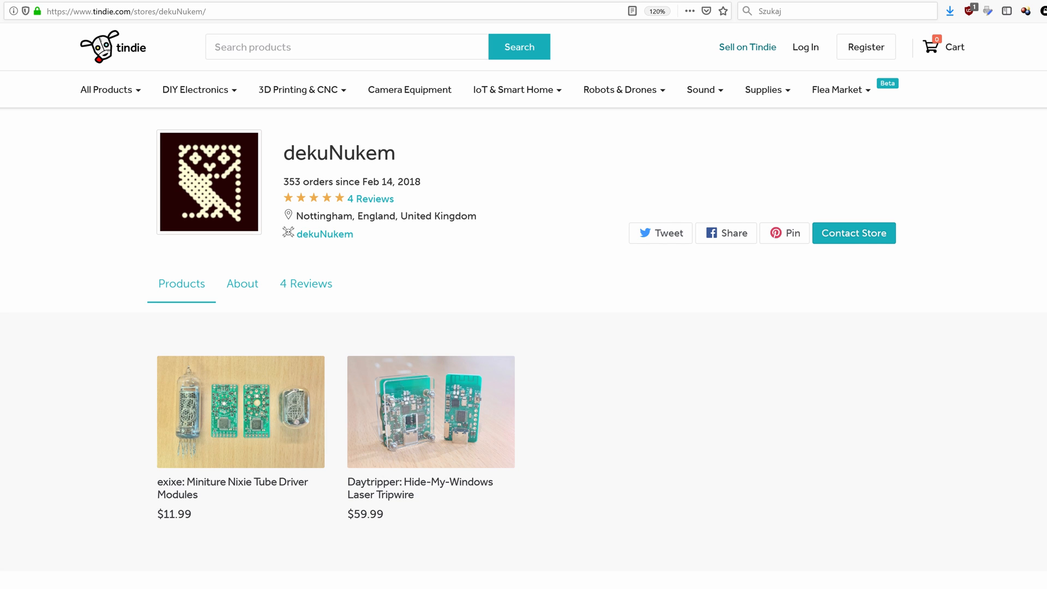
pyautogui.click(125, 11)
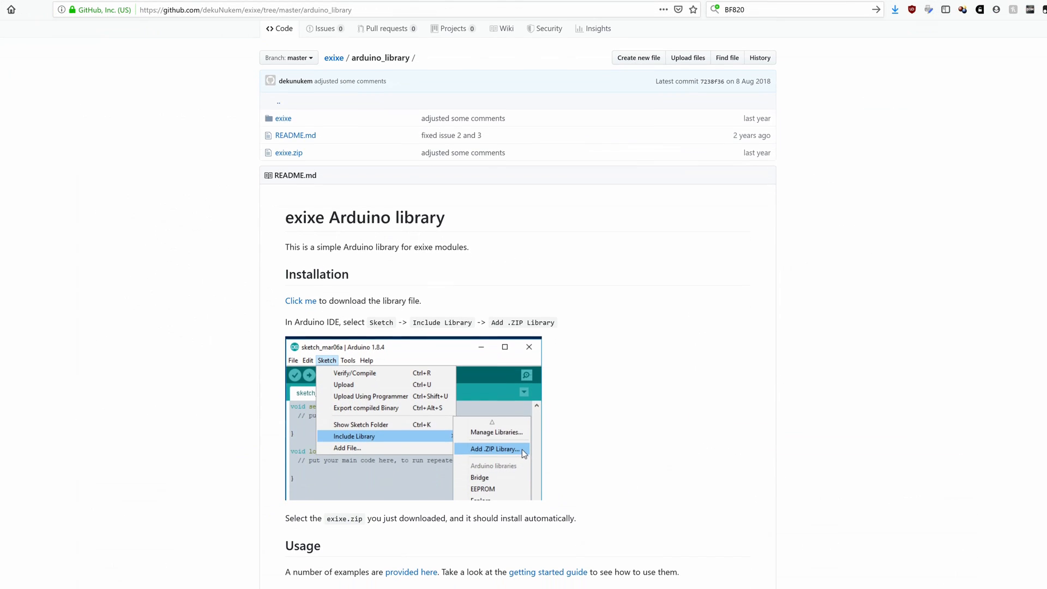
pyautogui.scroll(-3)
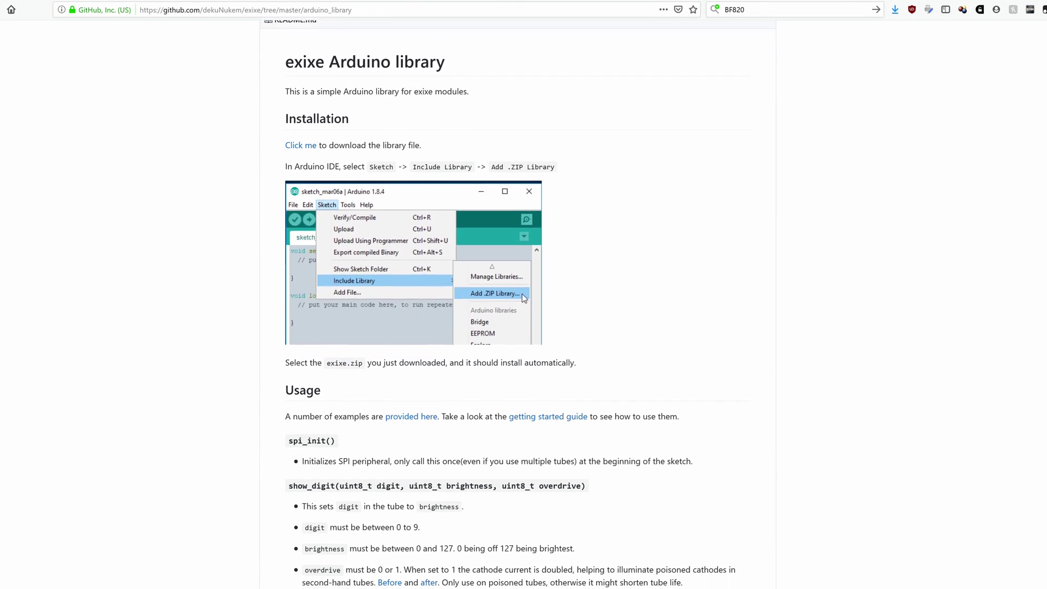
pyautogui.scroll(-3)
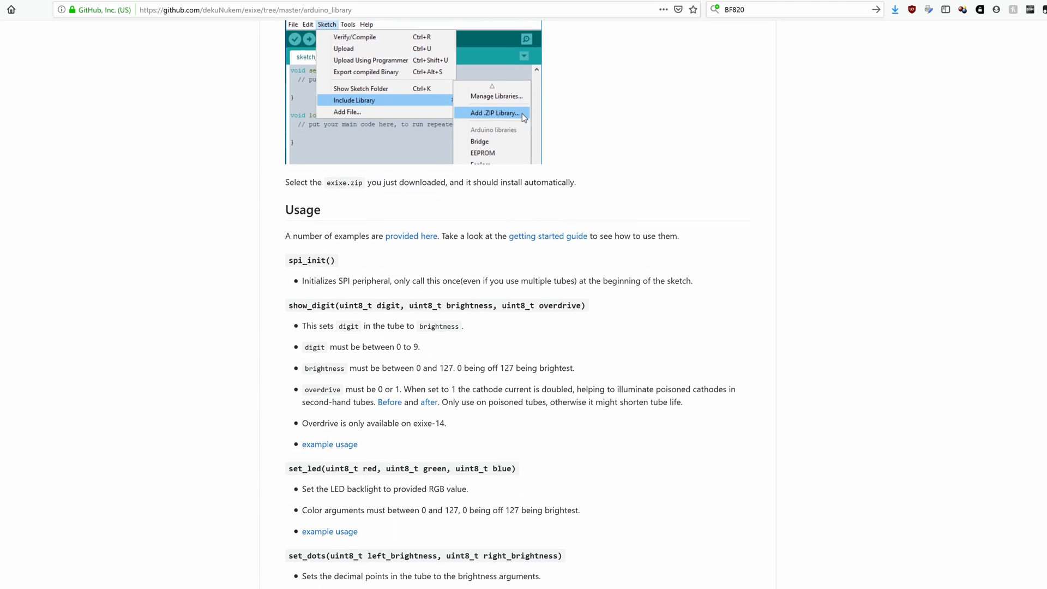
pyautogui.scroll(-3)
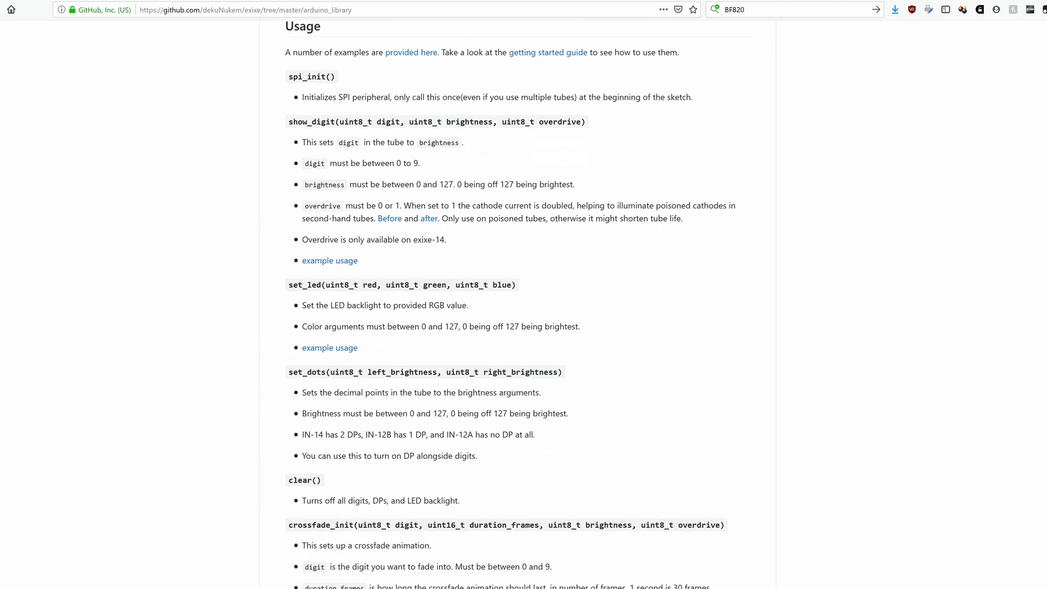
pyautogui.scroll(-3)
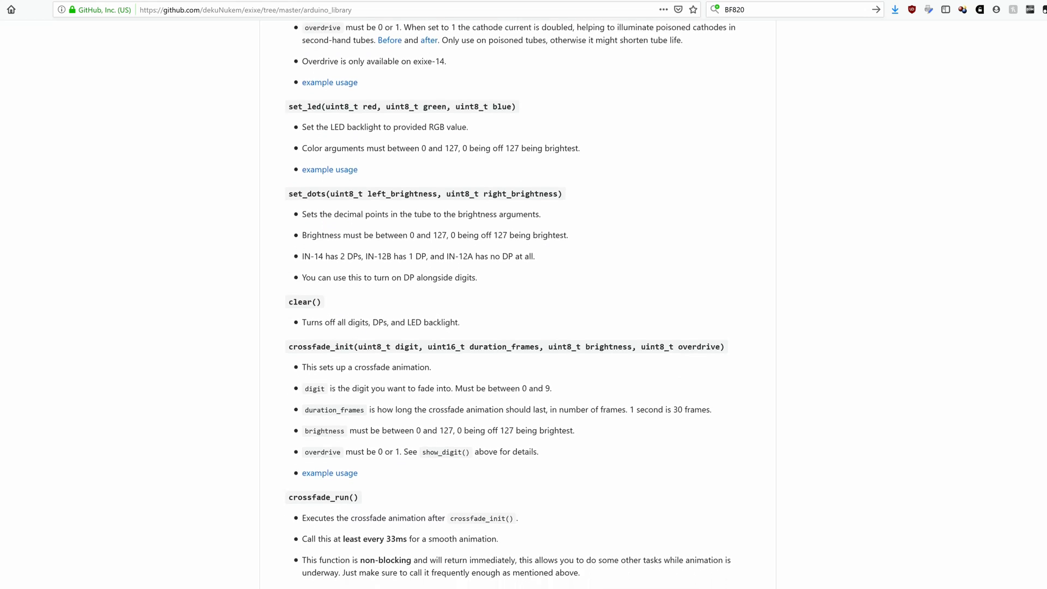
pyautogui.scroll(-3)
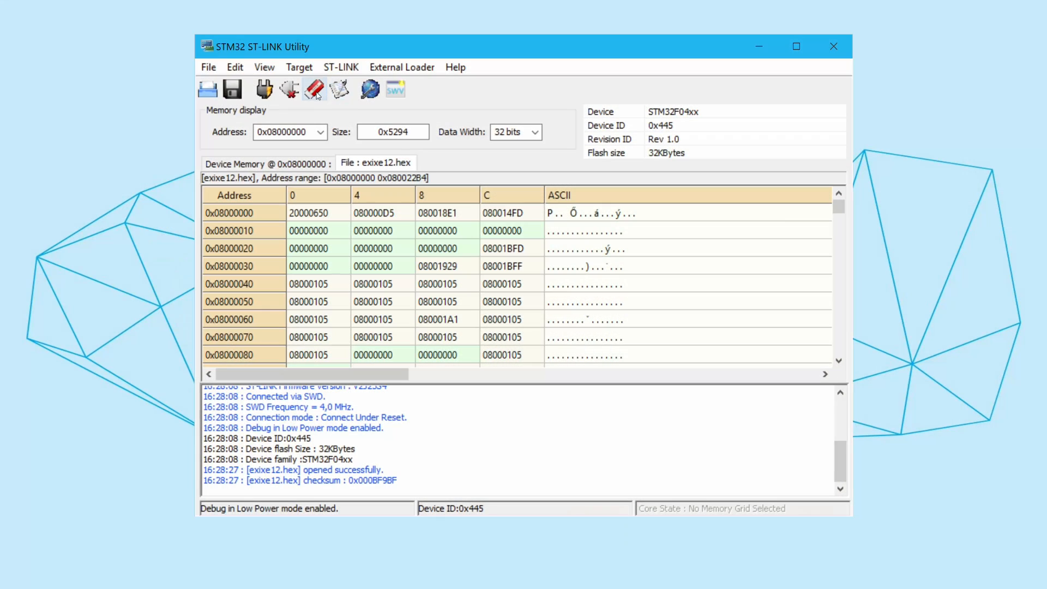
# Program and verify exixe12.hex on the STM32F04xx using the existing path and options.
pyautogui.click(339, 88)
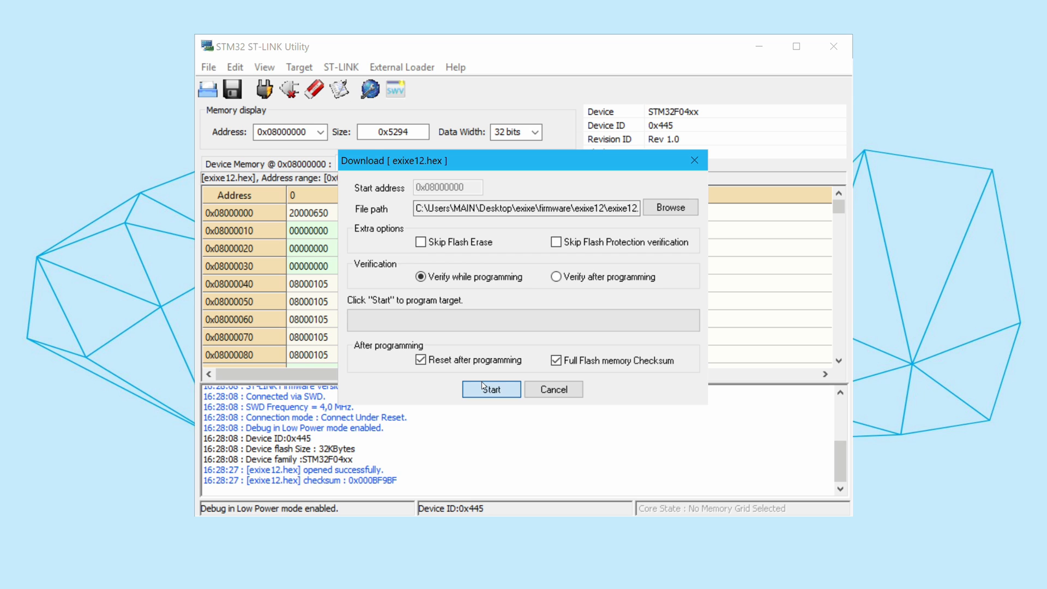
pyautogui.click(490, 389)
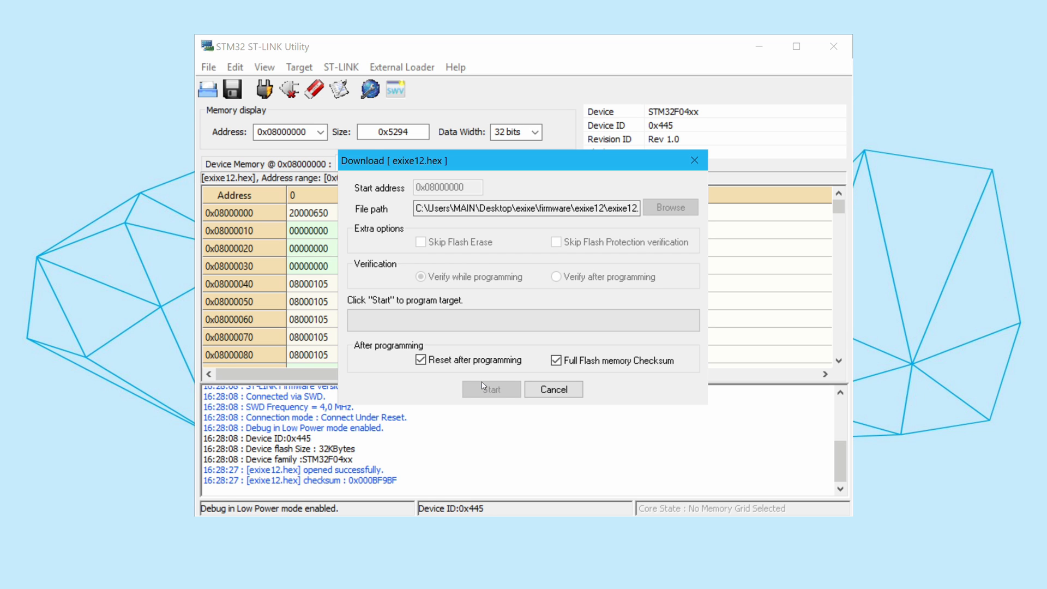
pyautogui.click(491, 389)
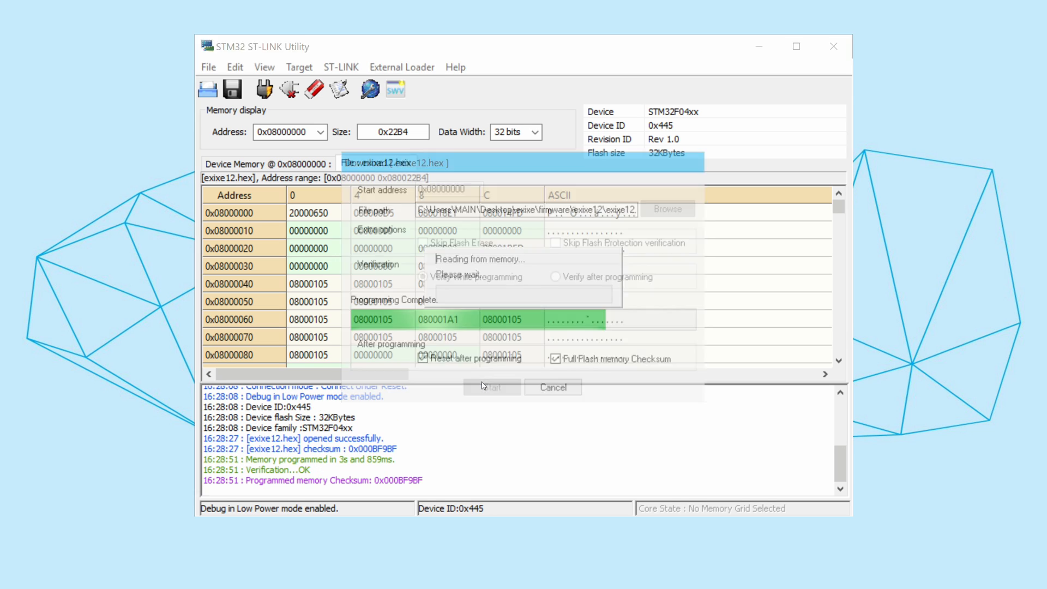